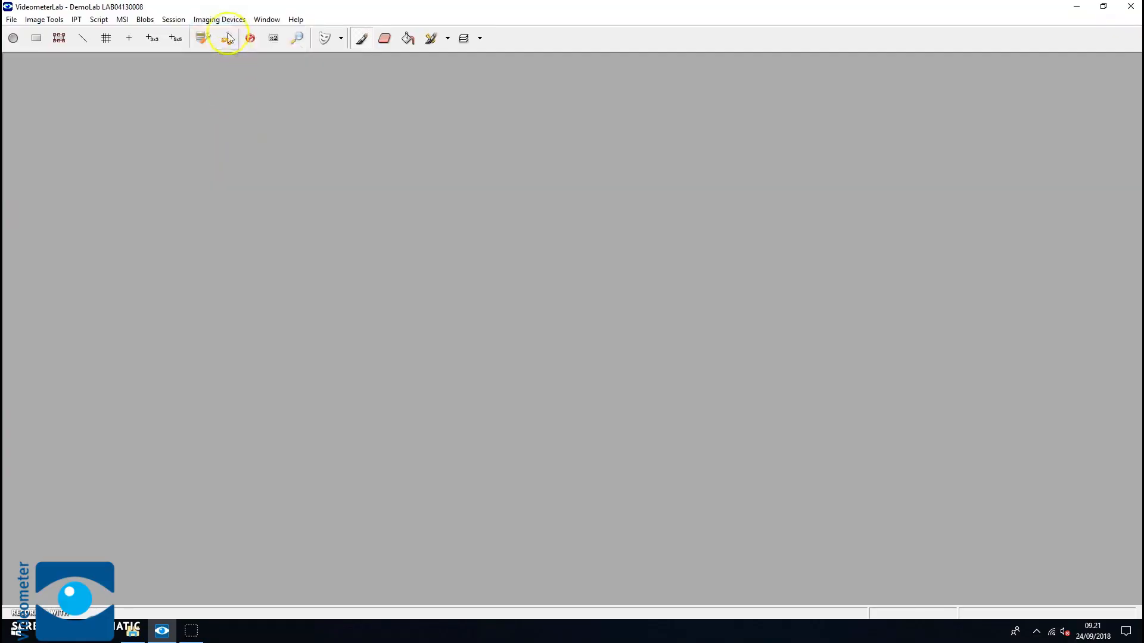
Open VideometerLab Movement from Imaging Devices and view its Settings tab, with the stage at 91 mm.
click(218, 19)
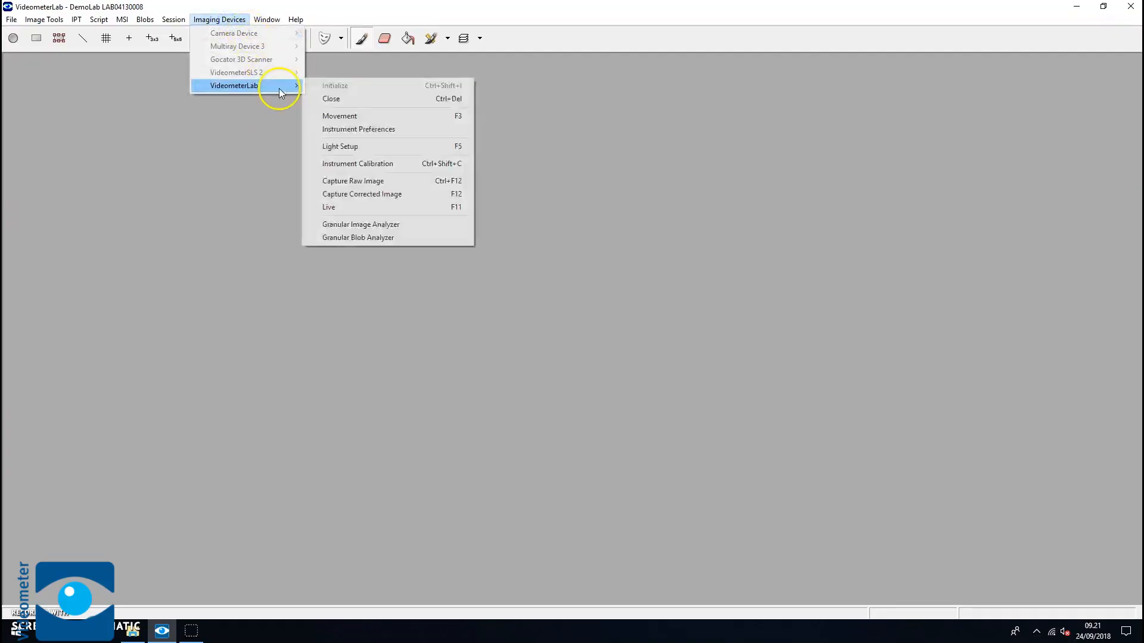
click(339, 116)
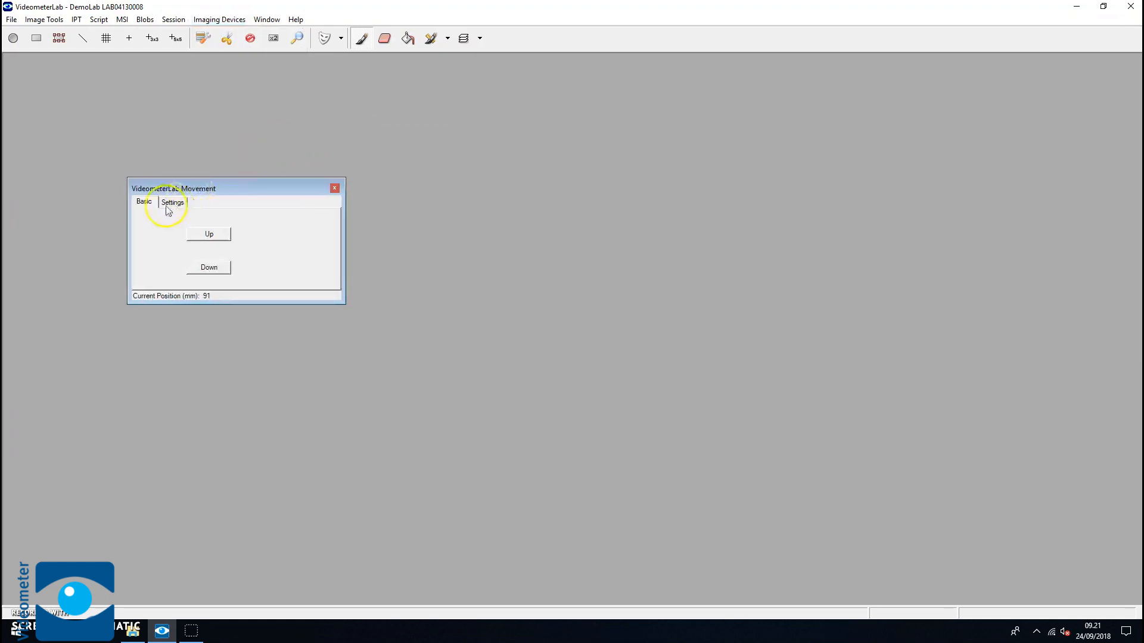
click(172, 202)
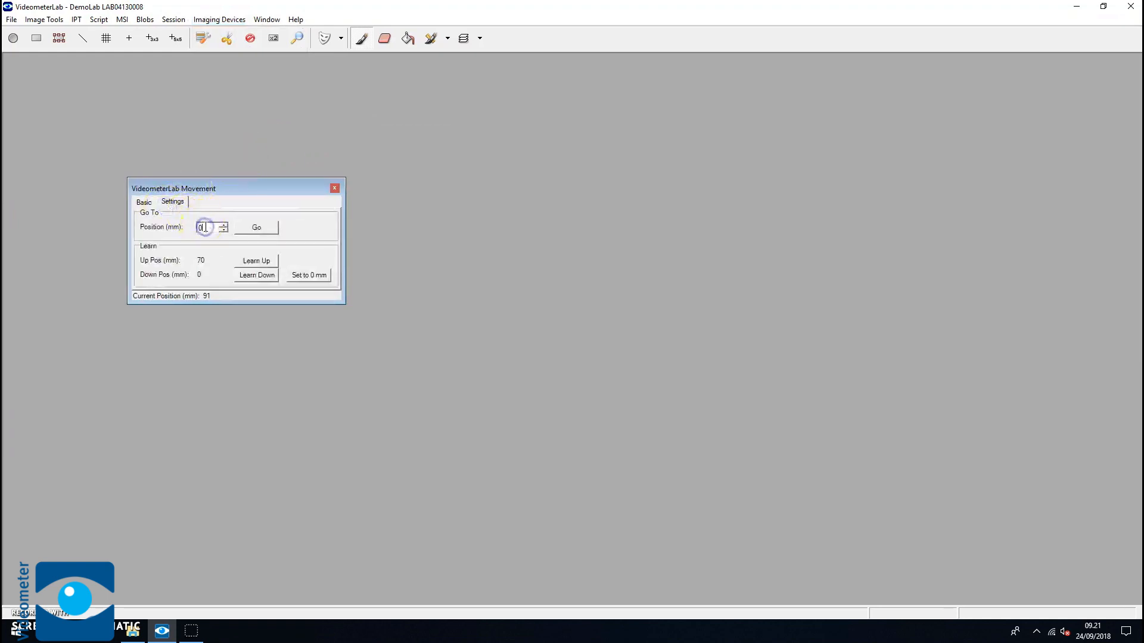